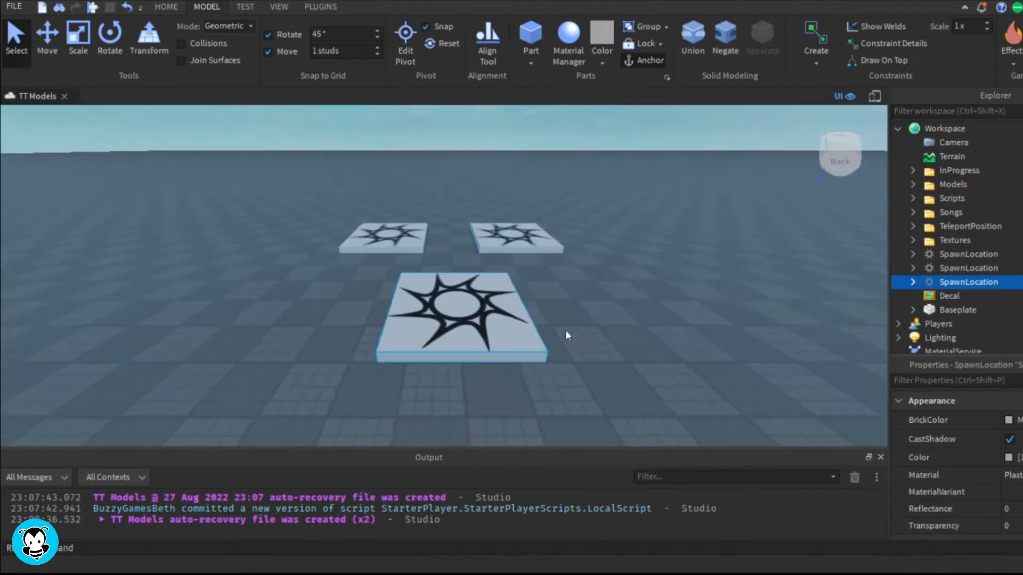
Step: Rename the spawn pads Red and Blue and give them maroon and navy team colours
left_click(669, 280)
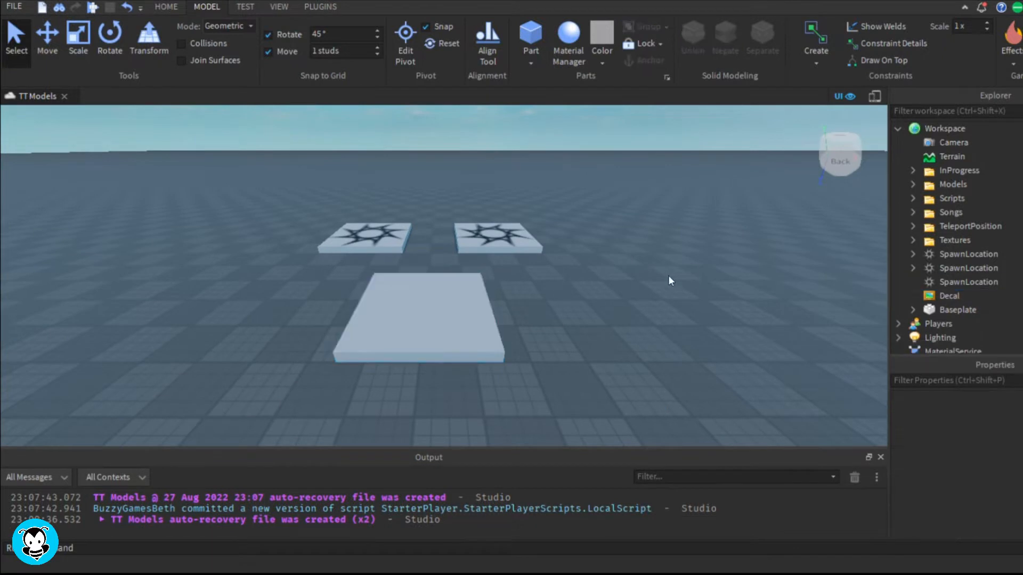
left_click(970, 254)
type("Red")
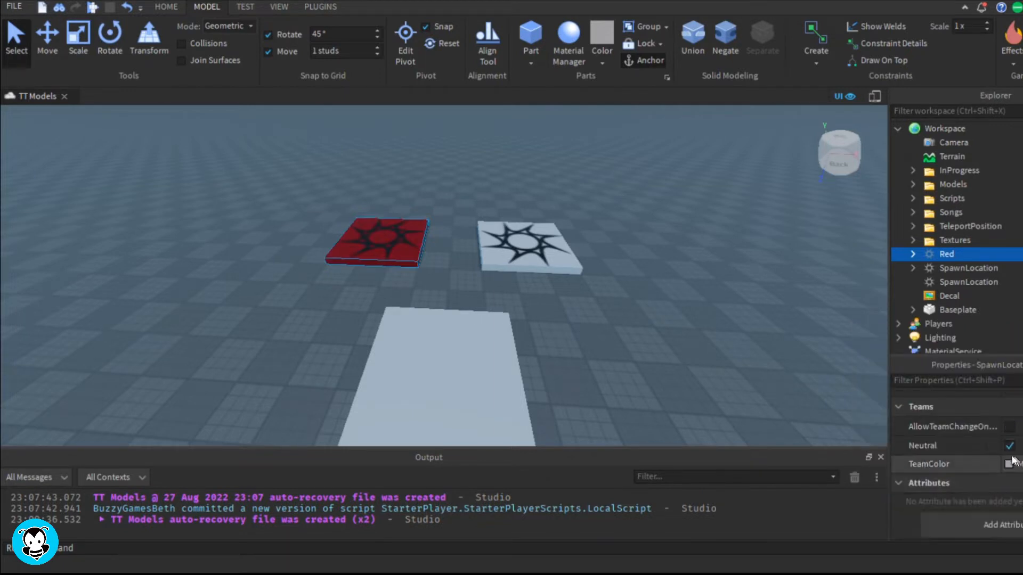
left_click(1010, 464)
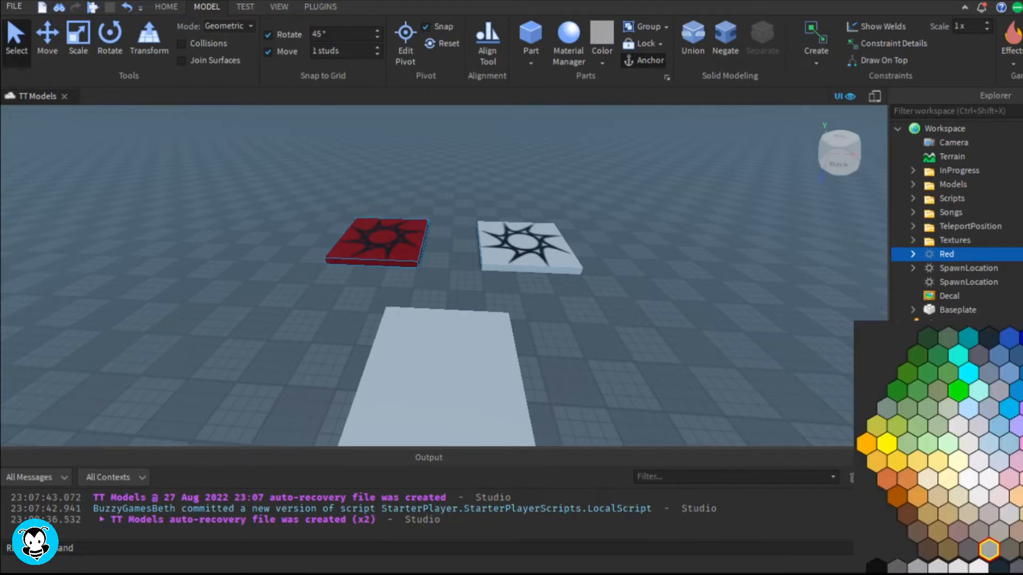
left_click(968, 281)
type("Blue")
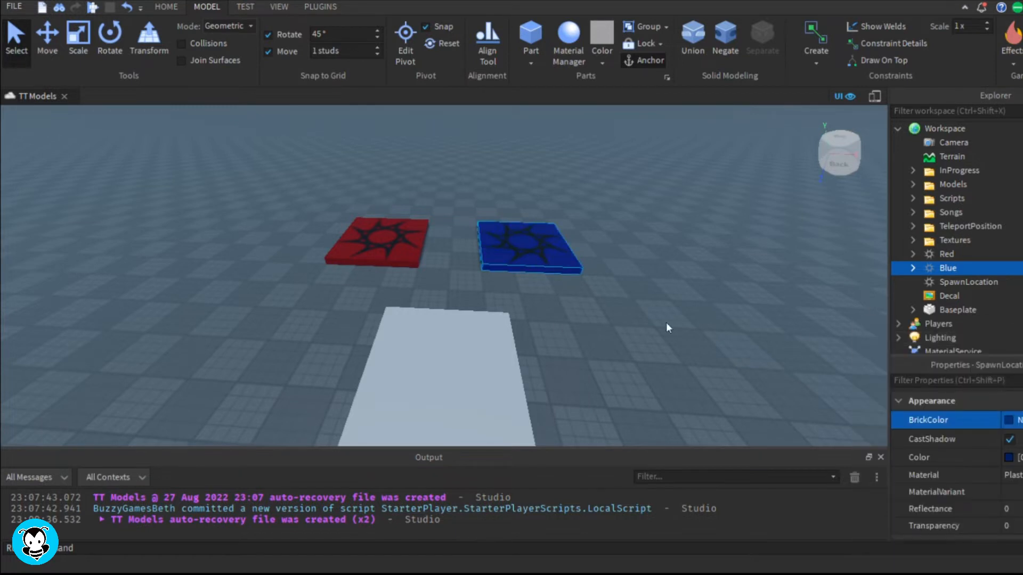
left_click(968, 281)
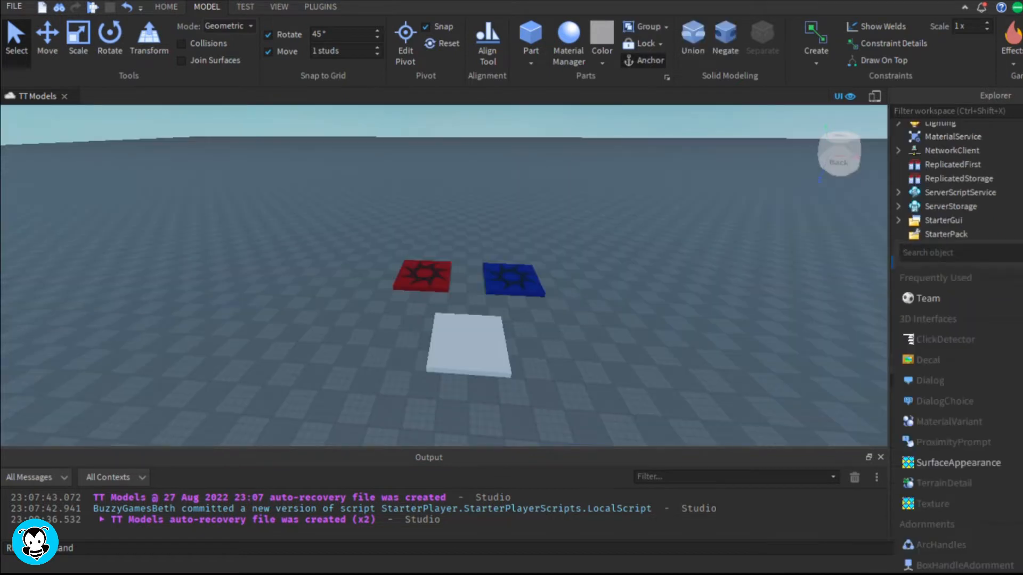
Step: Add Team objects under Teams and rename them Red Team, Blue Team and Picking Team
left_click(949, 276)
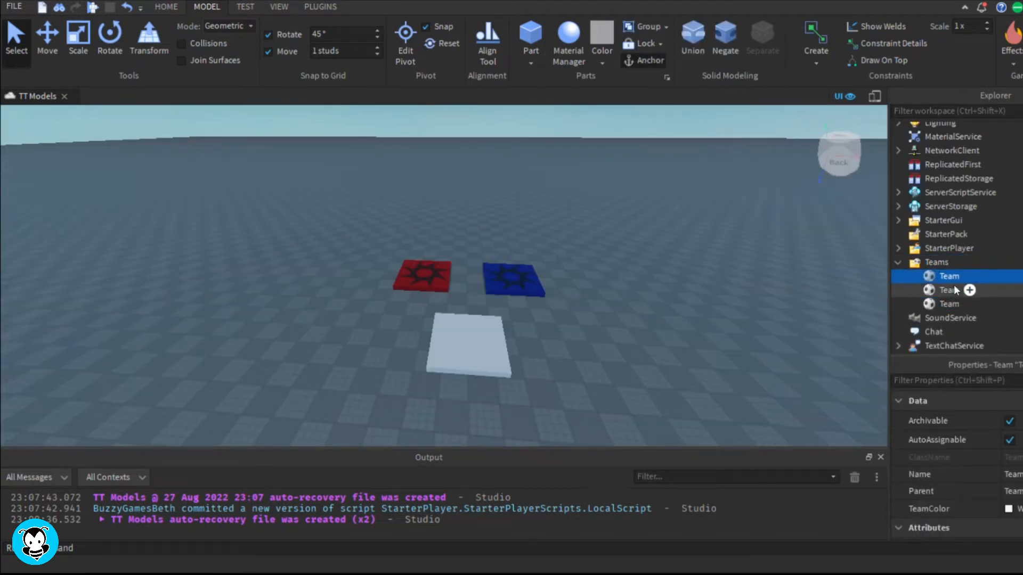
double_click(949, 276)
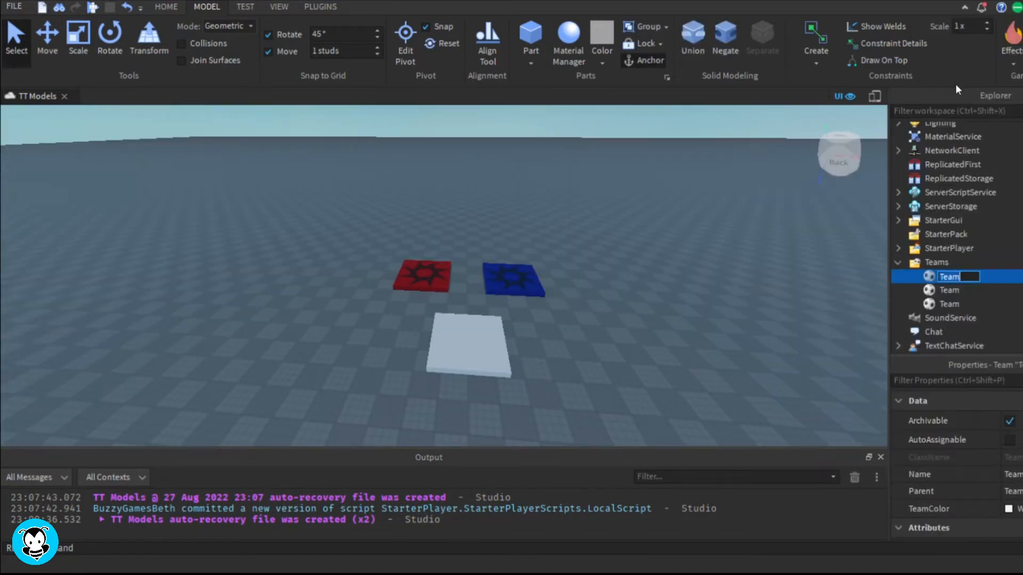
right_click(949, 276)
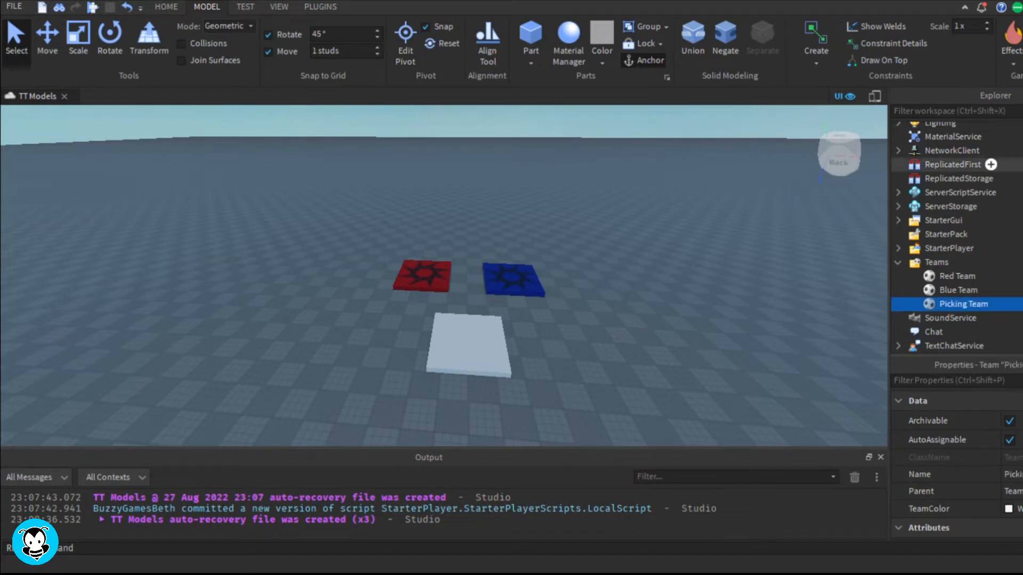
mouse_move(957, 276)
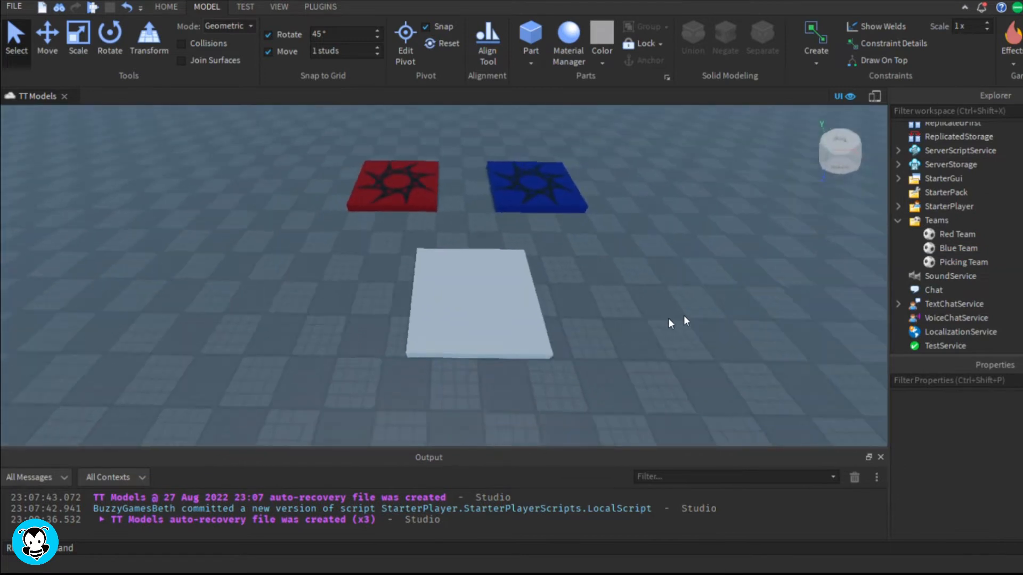
Step: Build the base and red/blue button parts with join ProximityPrompts and group them as TeamChanger
left_click(452, 320)
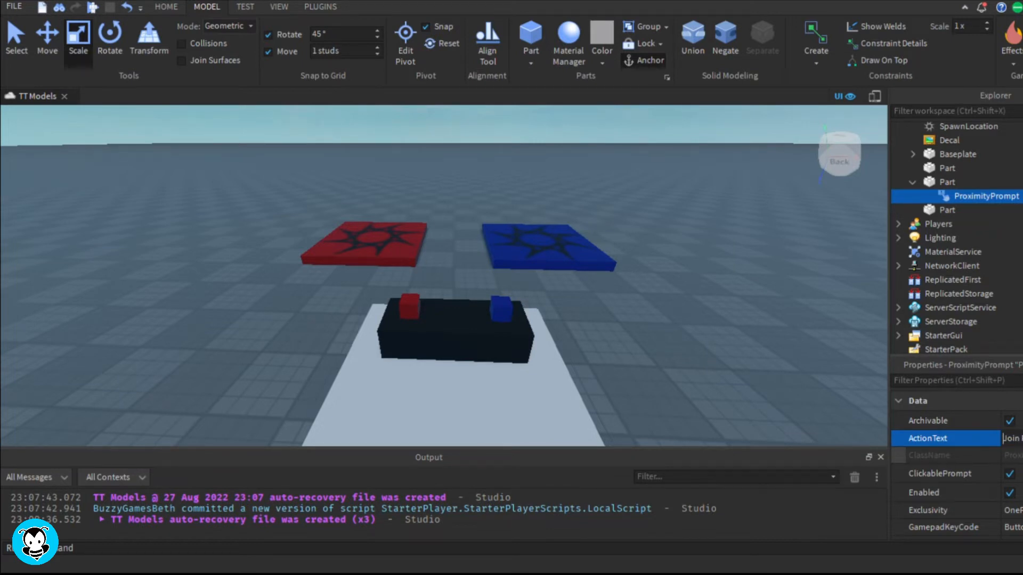
scroll("down", 3)
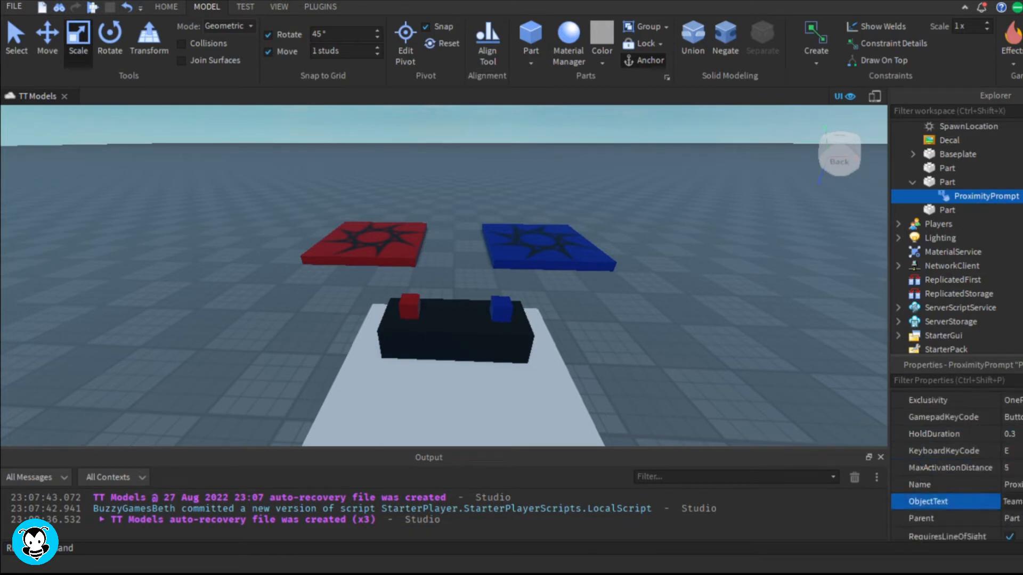
left_click(945, 209)
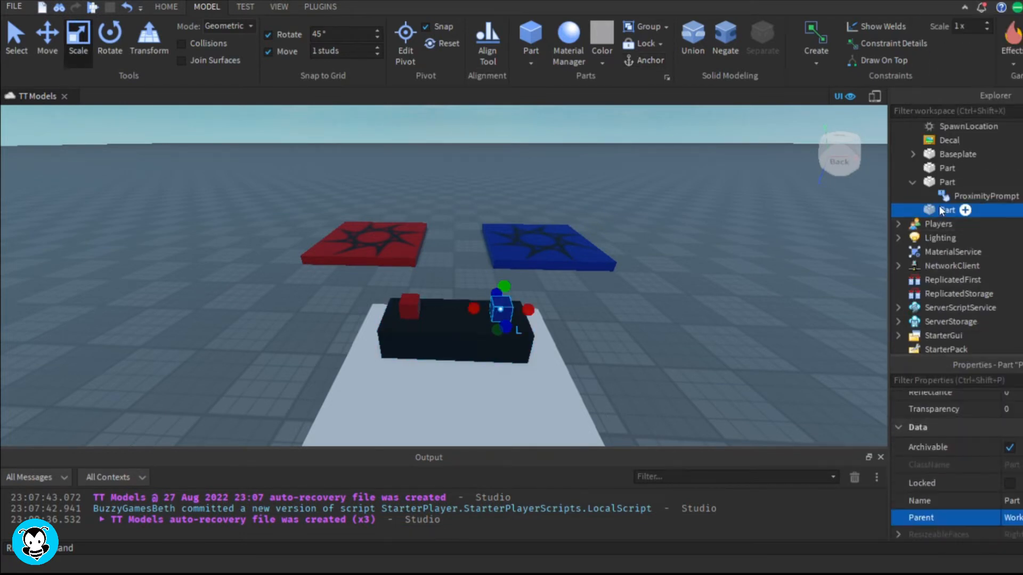
left_click(984, 224)
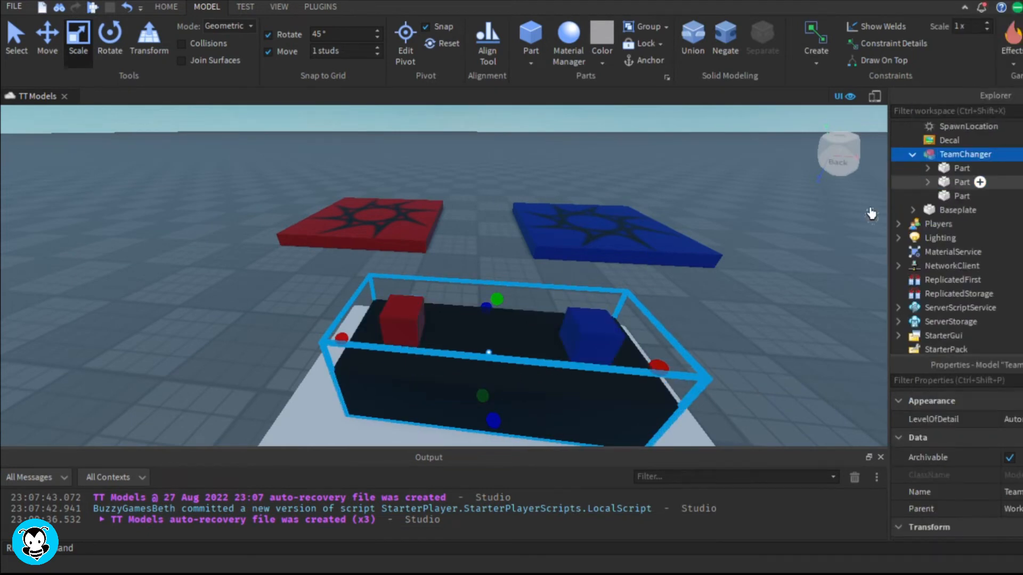
right_click(964, 153)
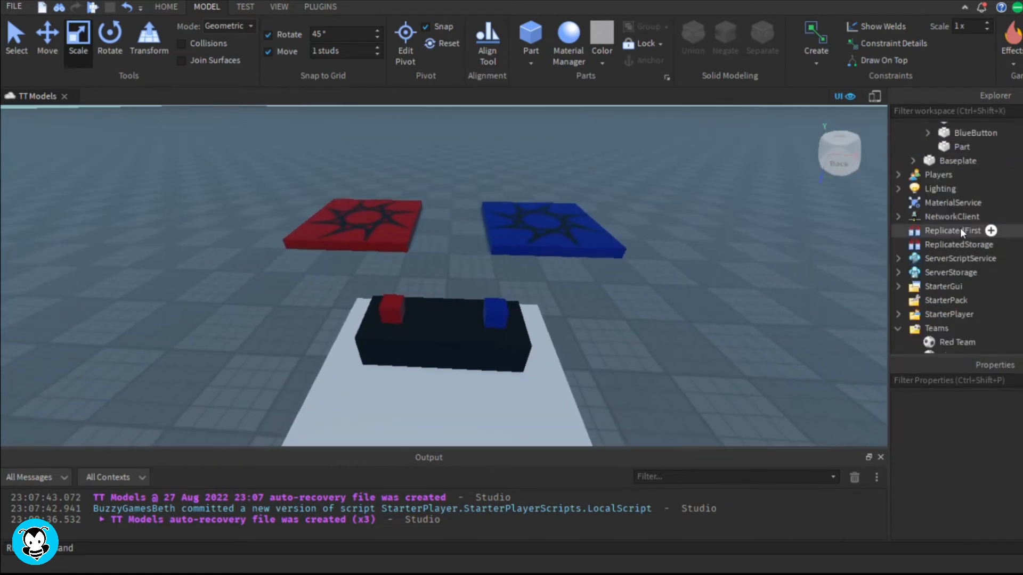
Step: Add a RemoteEvent named TeamRE to ReplicatedStorage and begin inserting a LocalScript
left_click(958, 244)
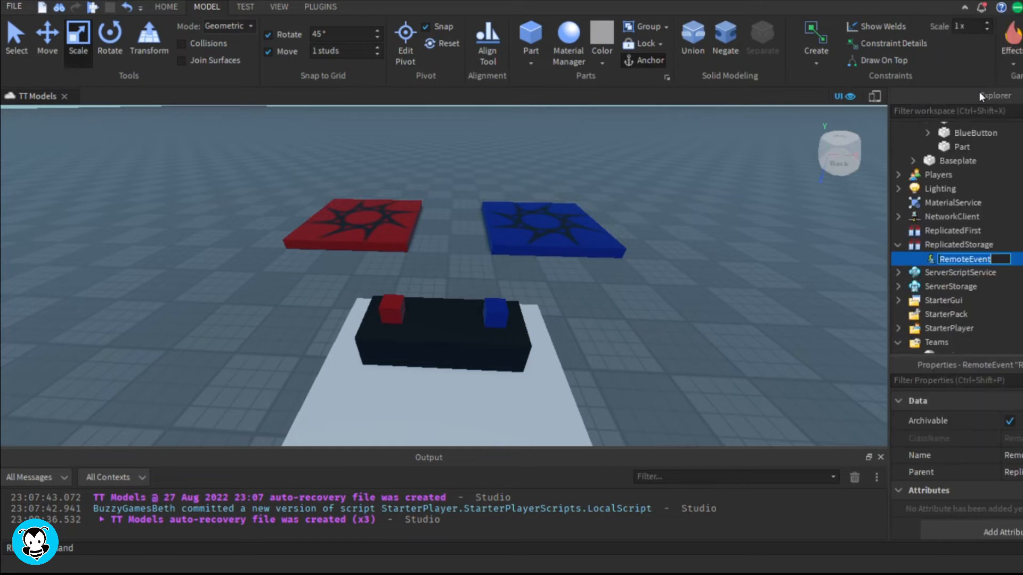
type("TeamRE")
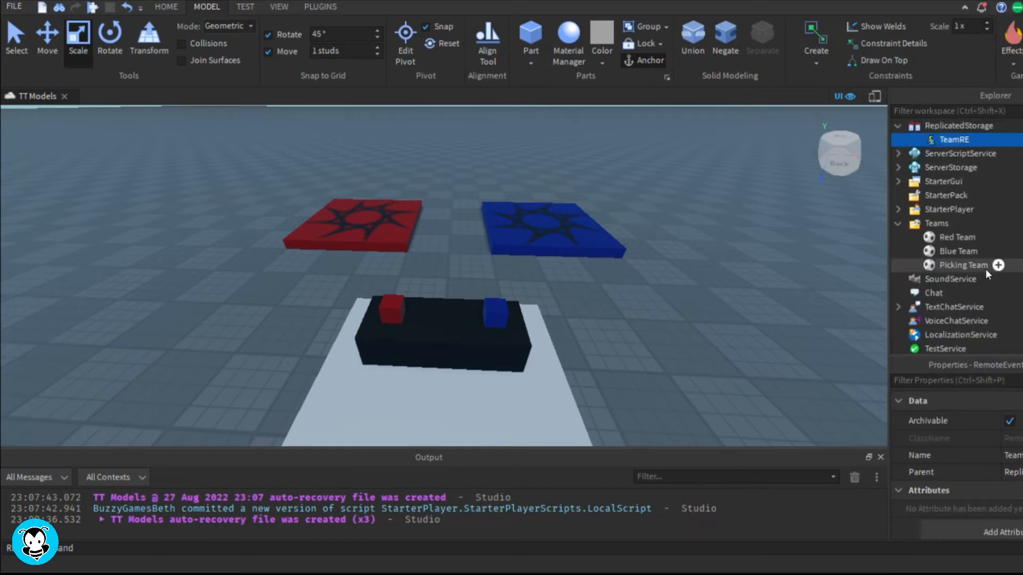
scroll("up", 3)
type("l")
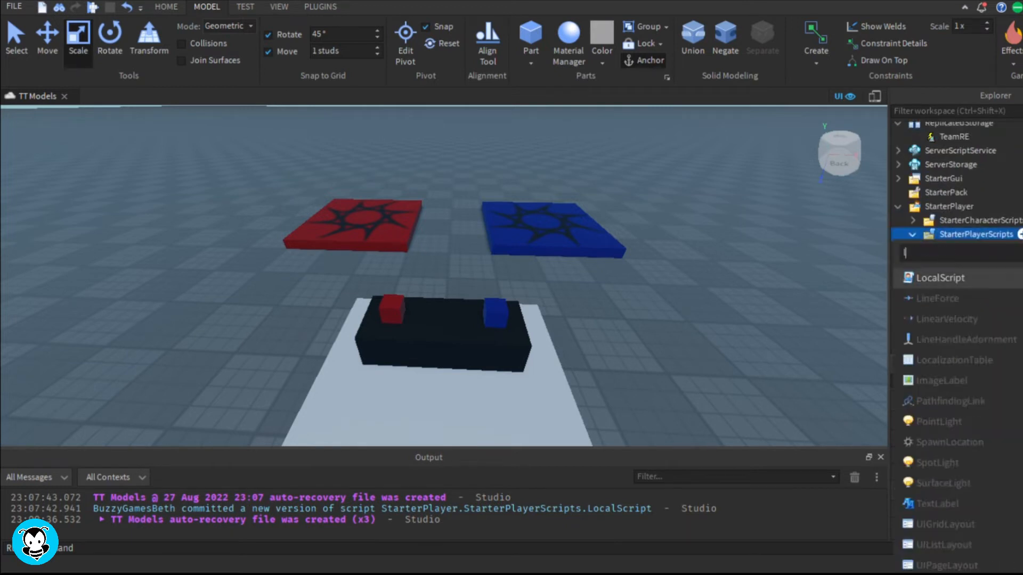
Step: Script each prompt's Triggered to fire TeamRE with its BrickColor and MoveTo the Red/Blue spawn
double_click(938, 277)
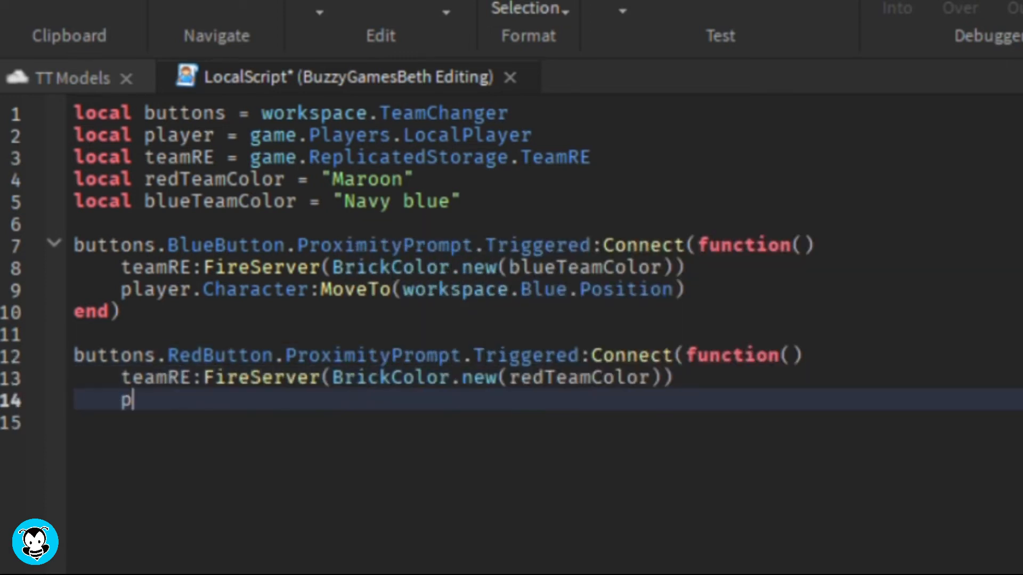
type("layer.Character:MoveTo(workspace.Red.Position")
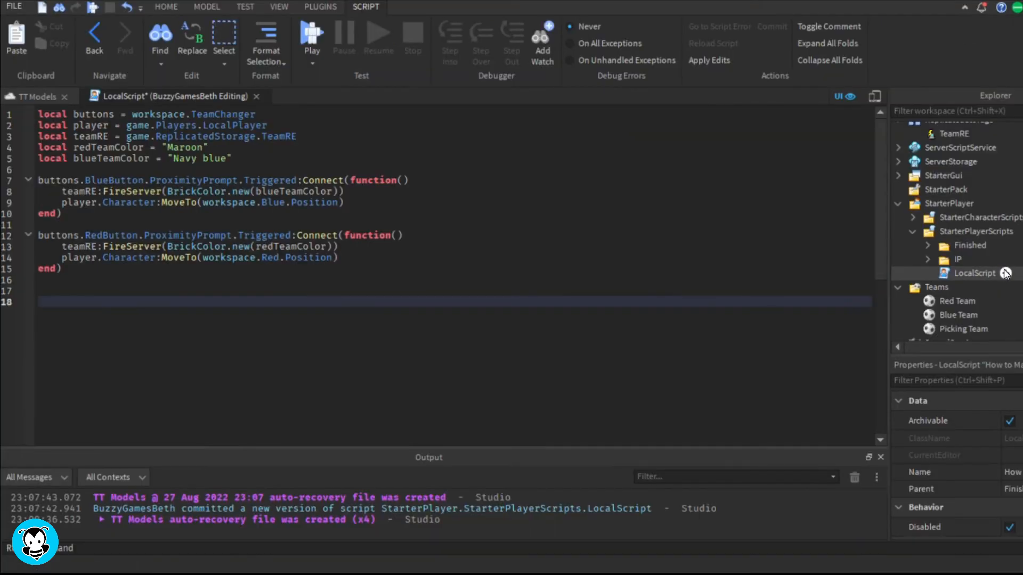
Step: Write a server Script connecting TeamRE.OnServerEvent to set player.TeamColor = teamColor
left_click(1006, 187)
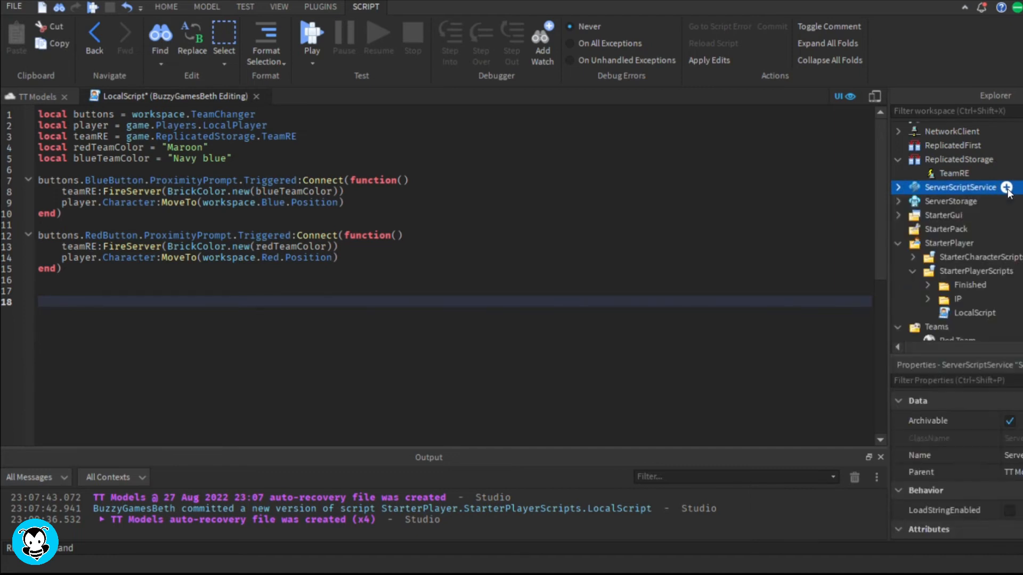
left_click(1007, 187)
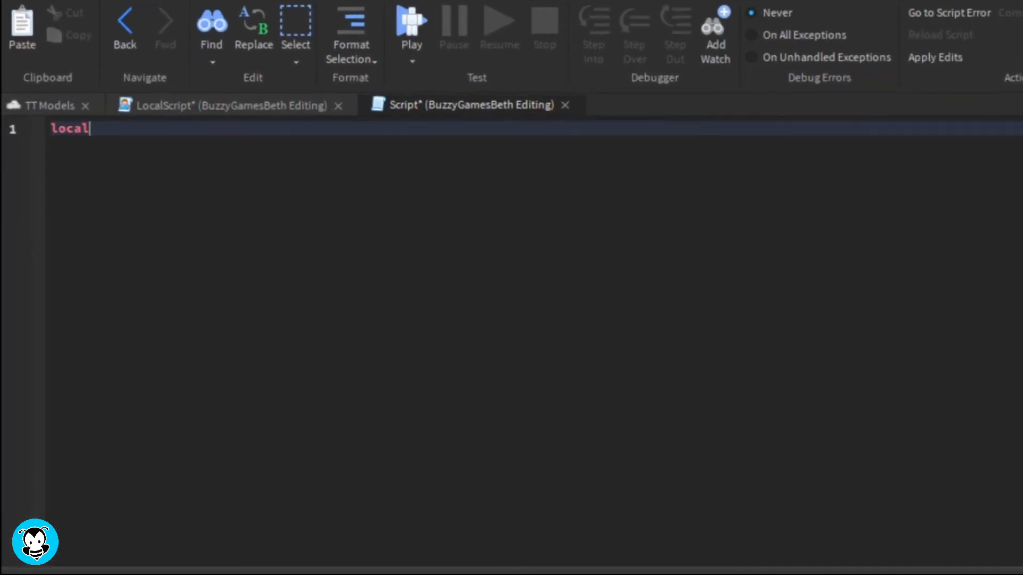
type("getTeam = game:GetService(\"Teams")
type("game.ReplicatedStorage.T")
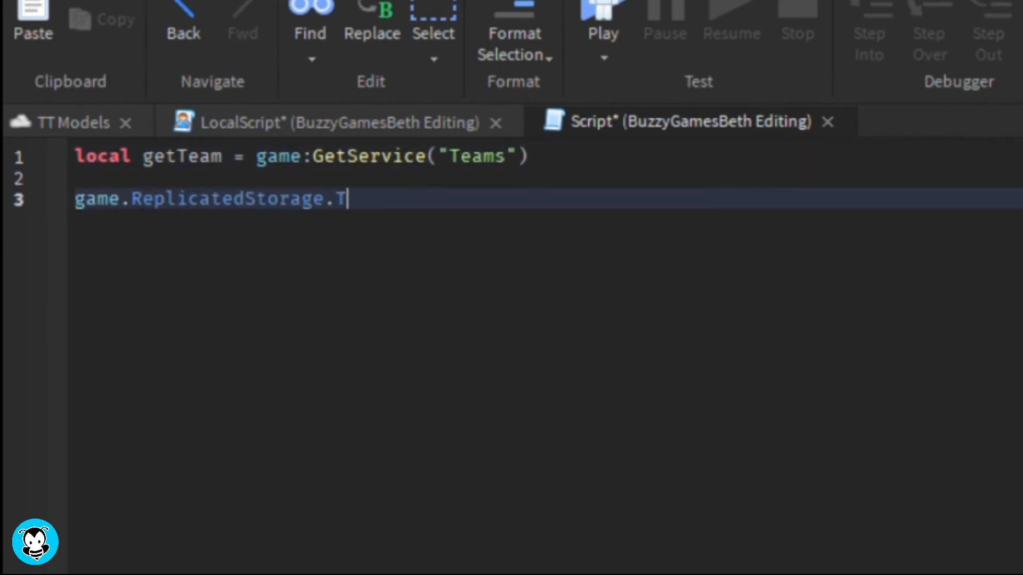
type("eamRE.OnServerEvent:Connect(function(player, teamColor")
type("player.TeamColor = teamColor")
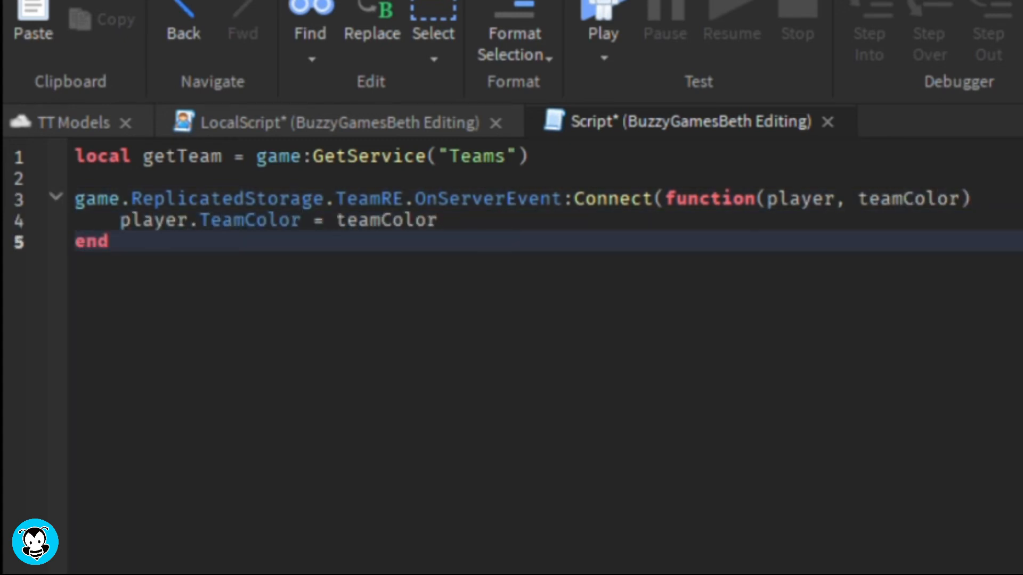
type(")")
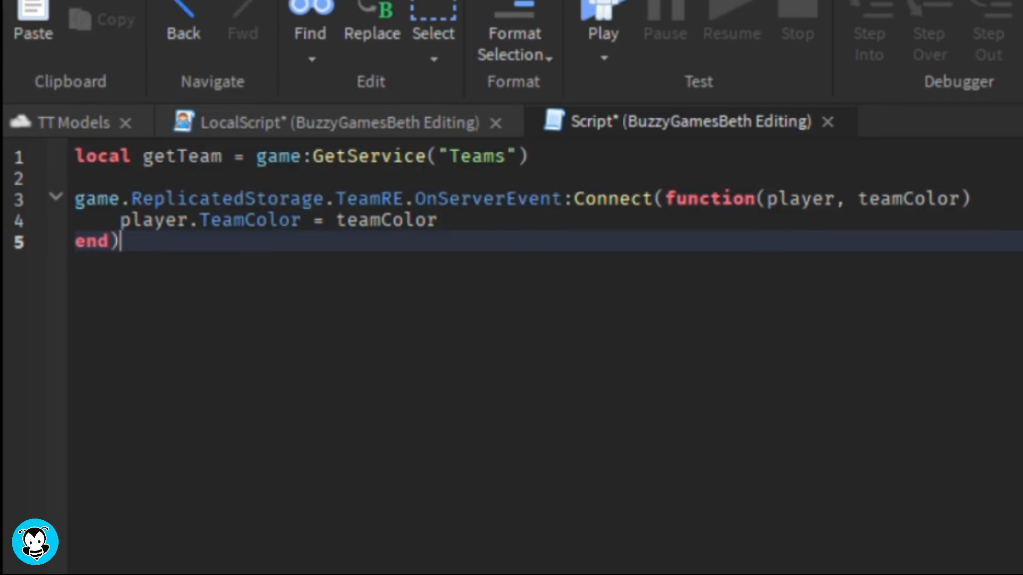
Step: Playtest, joining Blue then Red via the prompts and landing on the red spawn
left_click(601, 31)
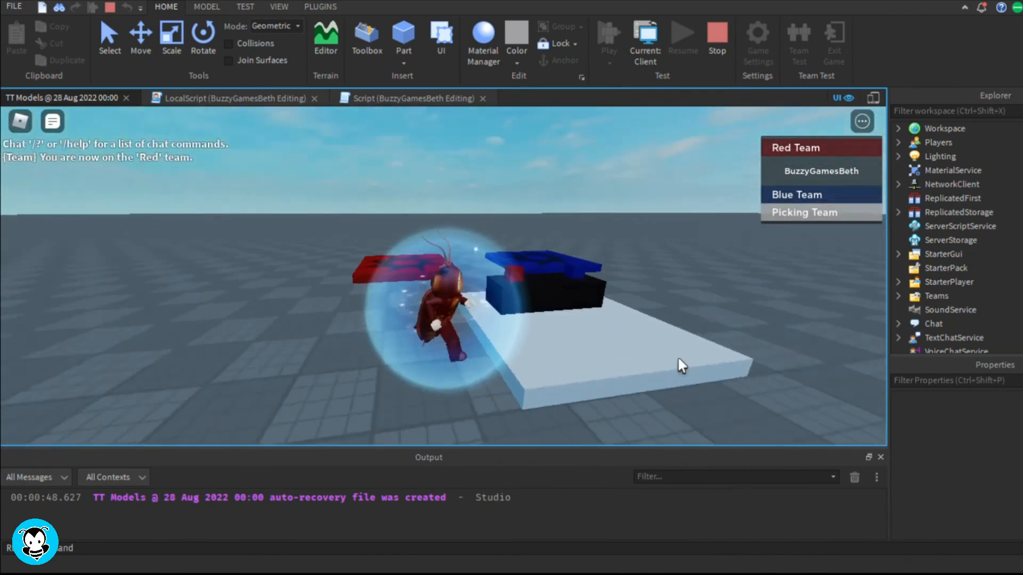
left_click(795, 194)
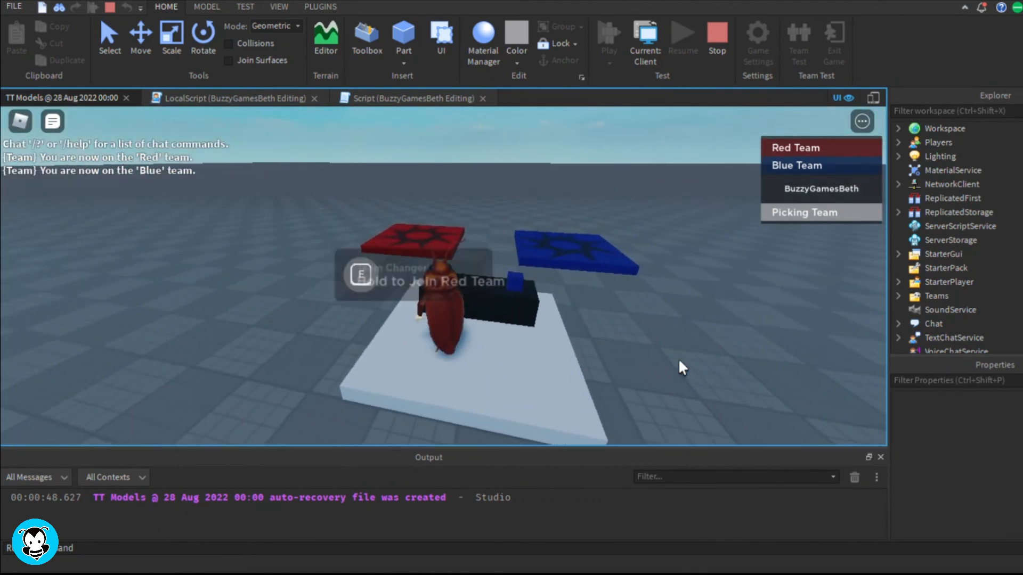
left_click(795, 147)
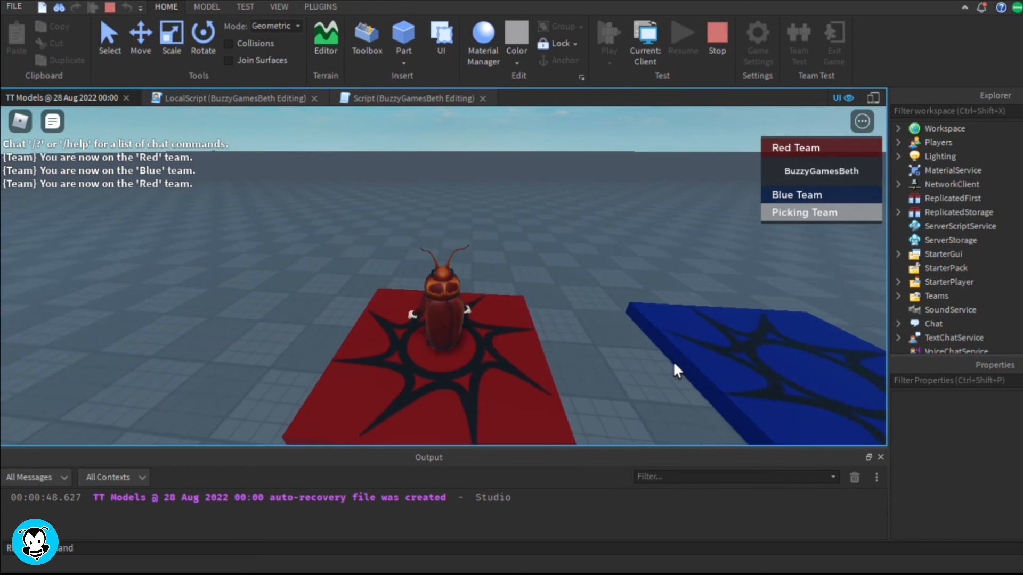